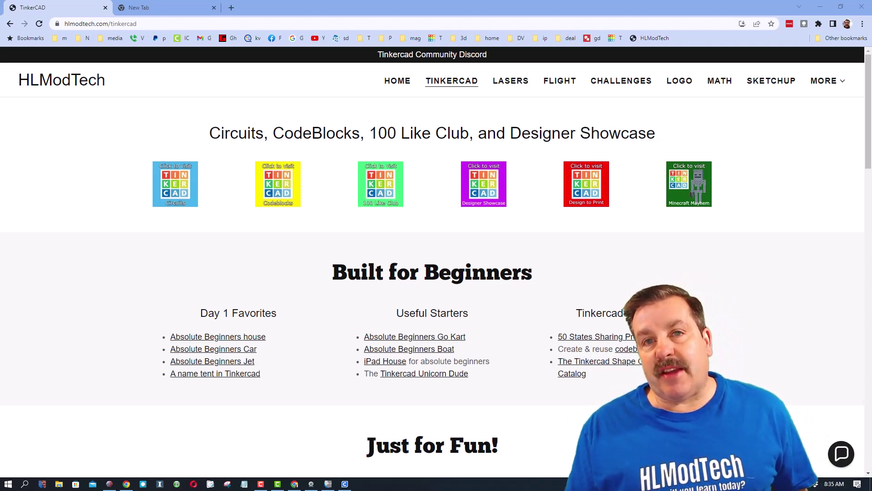
mouse_move(456, 82)
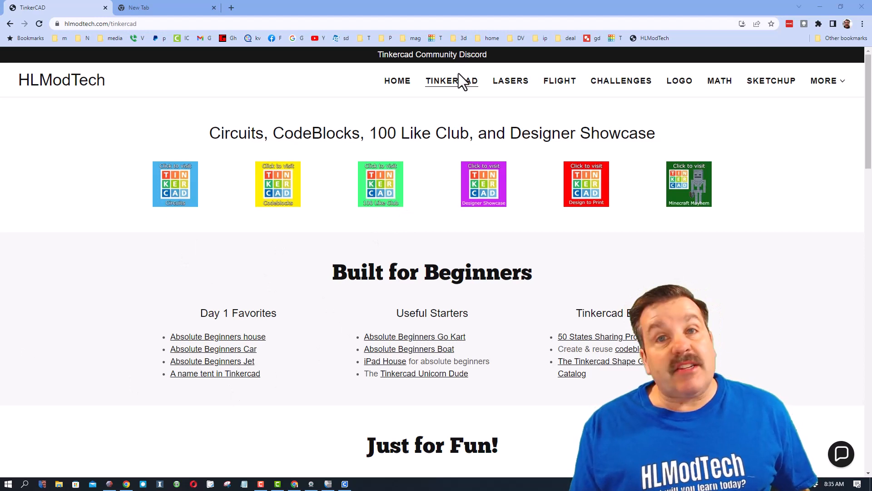
mouse_move(533, 226)
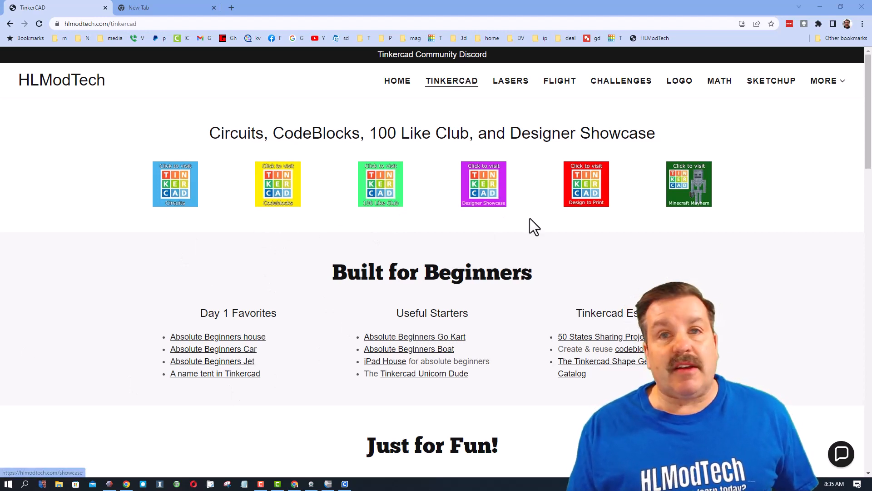
From the Designer Showcase directory, open HLModTech's Tinkercad profile in a new tab.
click(841, 453)
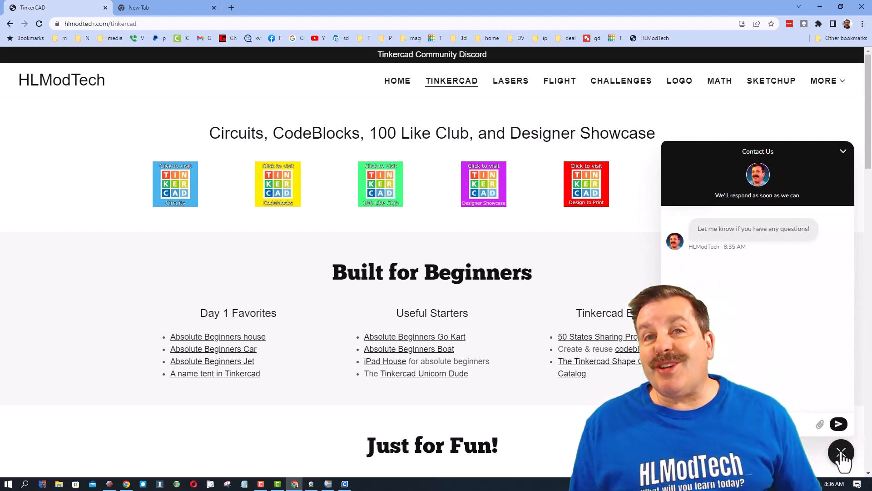
click(841, 455)
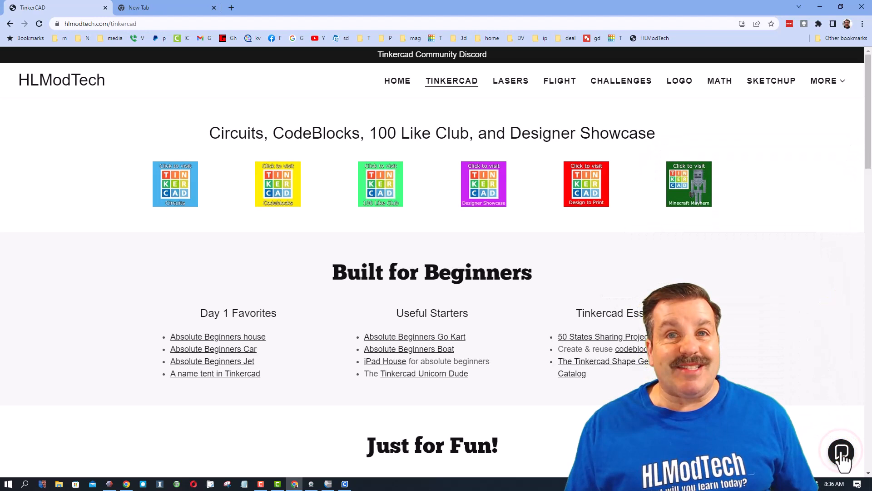
click(480, 193)
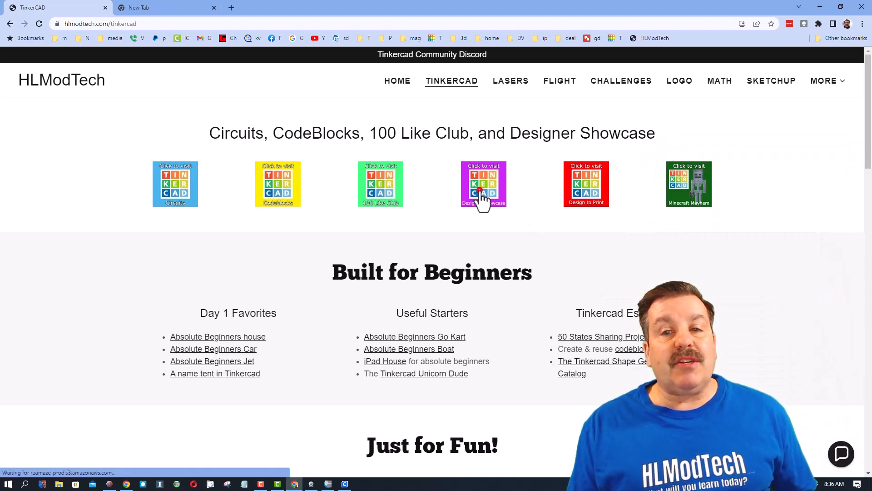
click(483, 183)
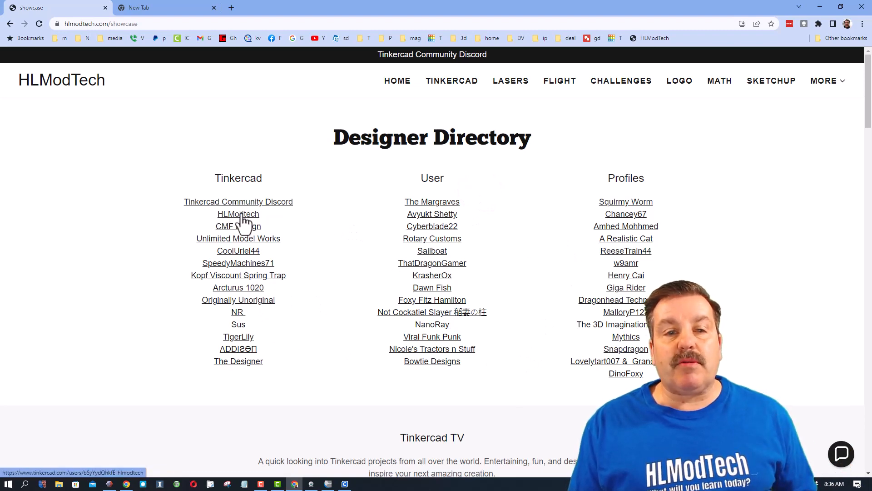
click(238, 214)
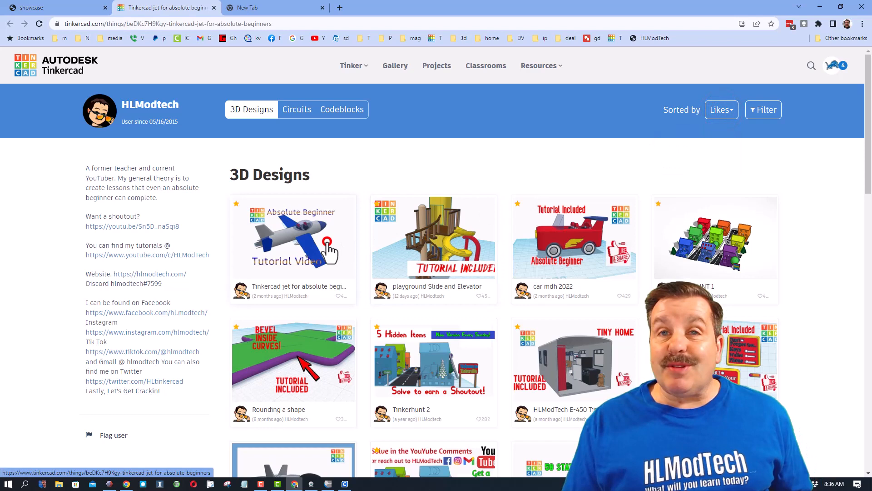
Sort the profile's designs by Recent and view the lighthouse tutorial with gradients.
click(293, 237)
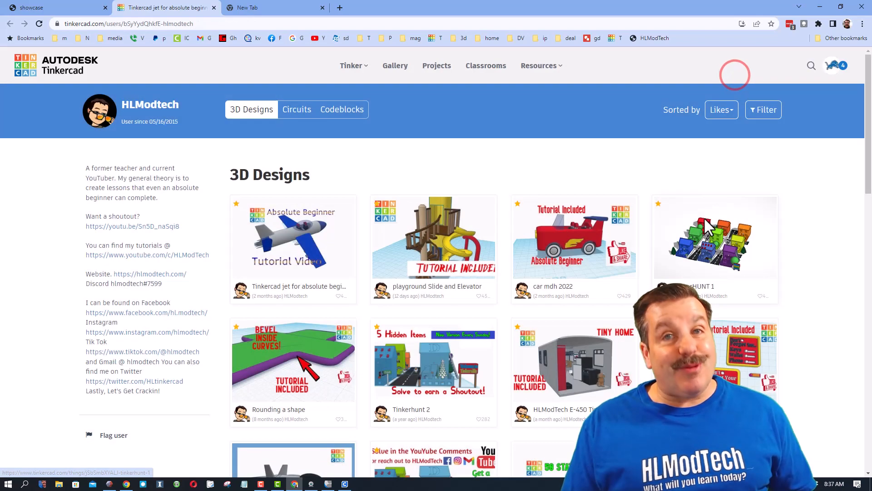
click(721, 109)
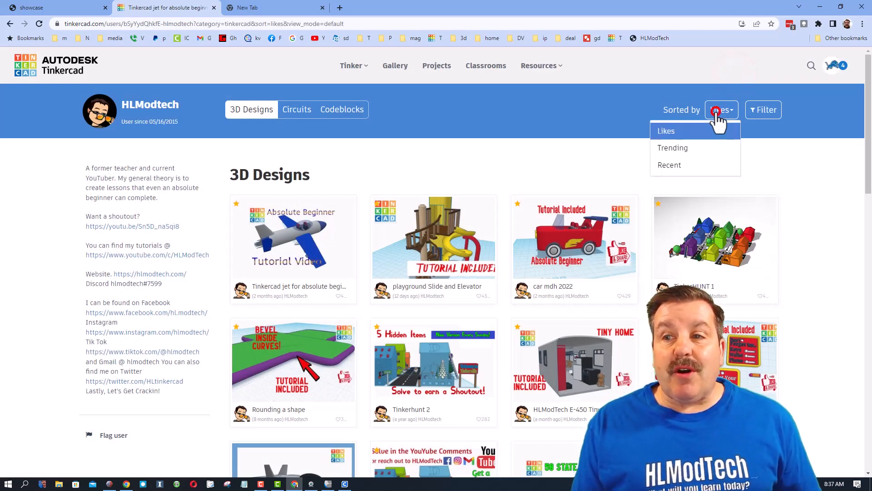
click(669, 165)
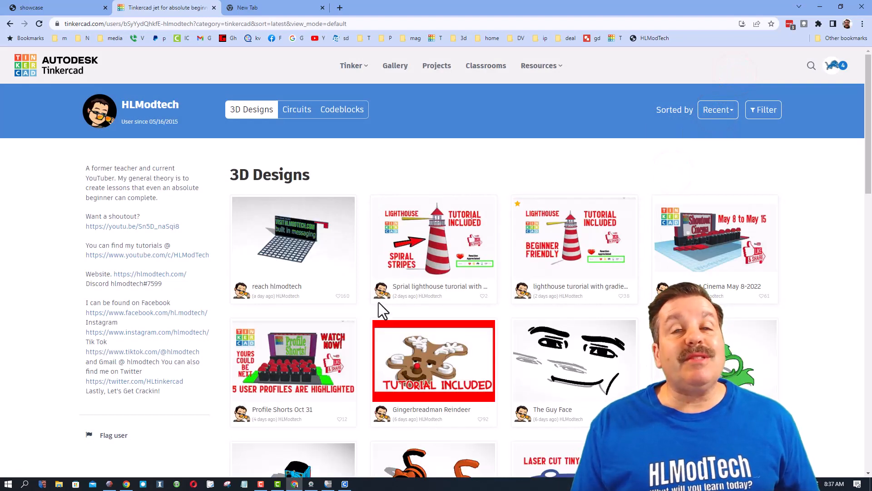
mouse_move(561, 247)
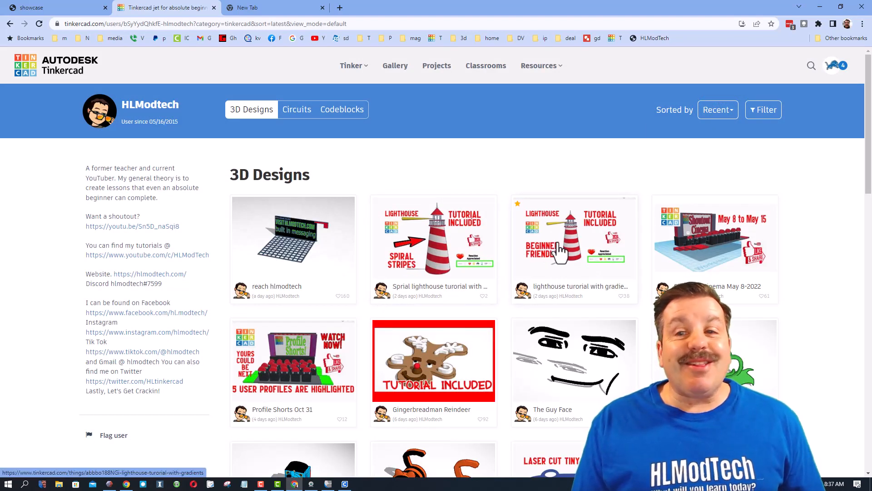
click(562, 243)
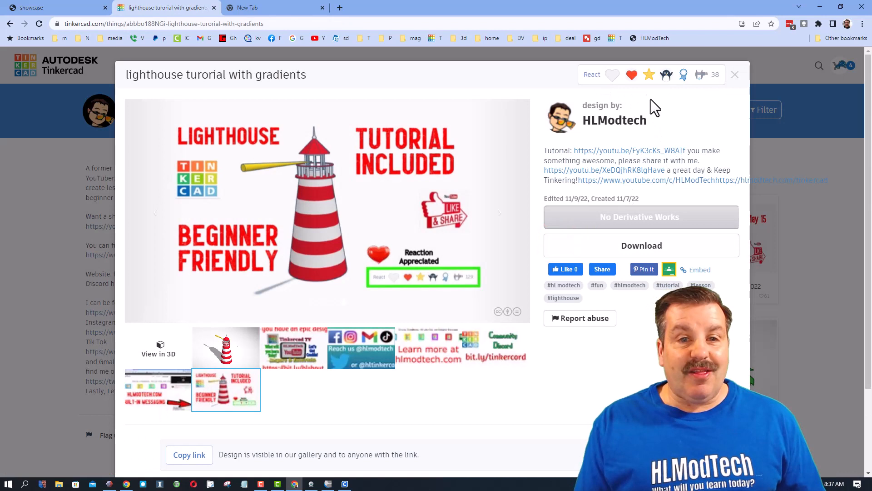
mouse_move(630, 159)
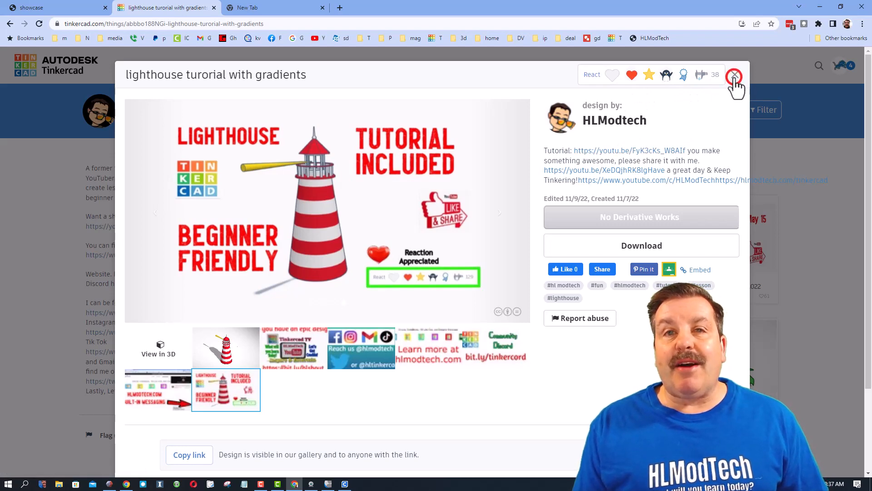
click(734, 75)
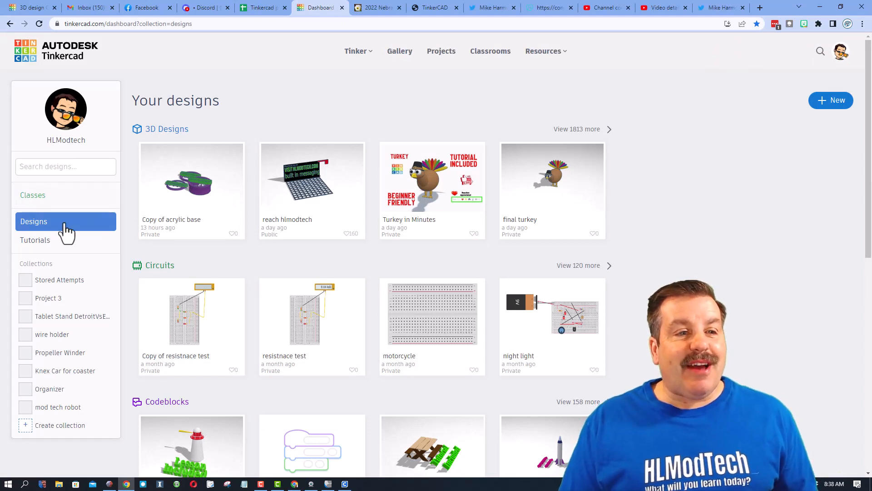
View all notifications from the account menu, including the Circuit Song Challenge link.
click(841, 51)
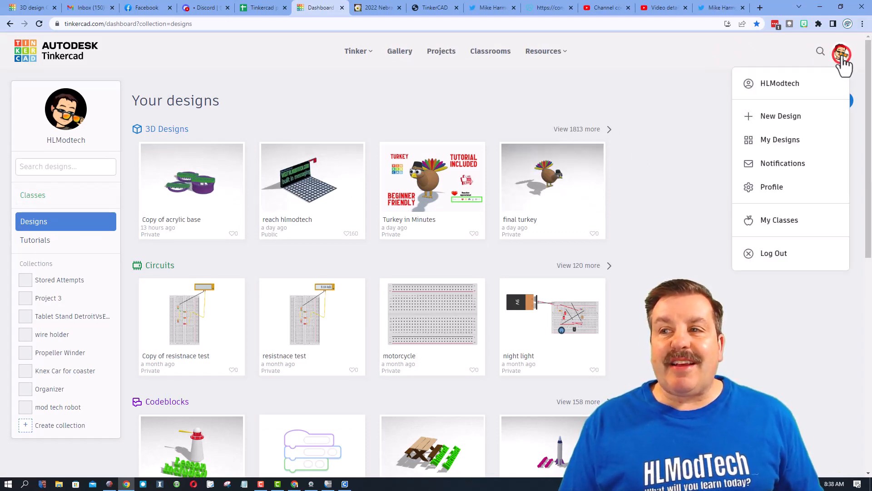
click(783, 163)
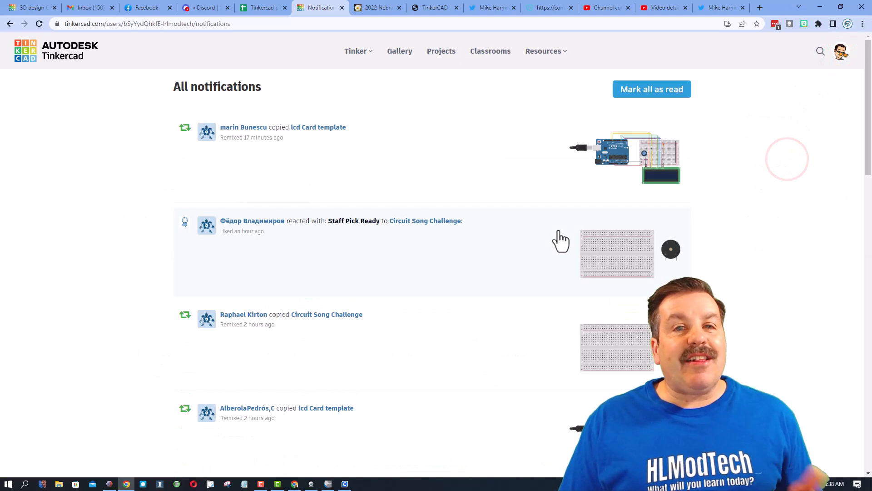
mouse_move(262, 132)
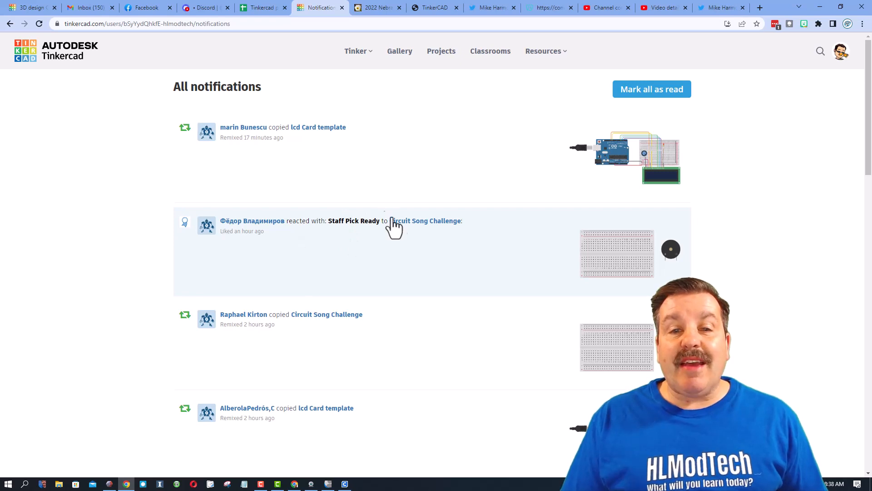
right_click(258, 221)
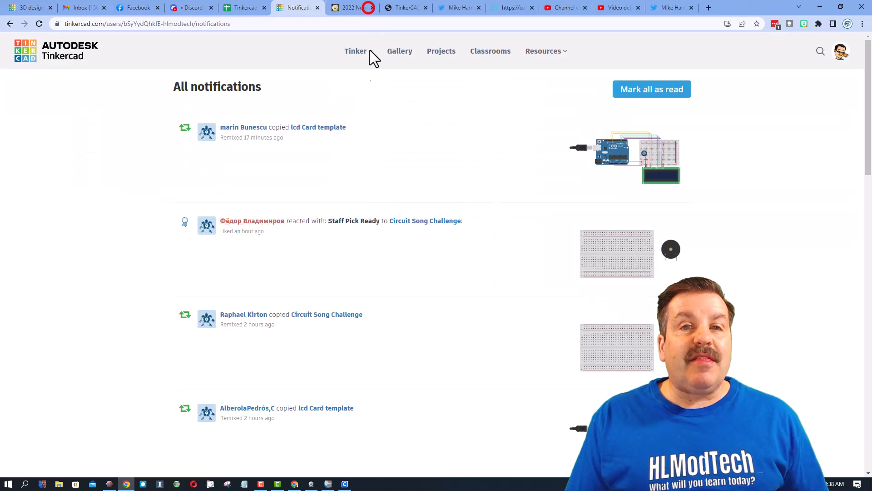
mouse_move(389, 113)
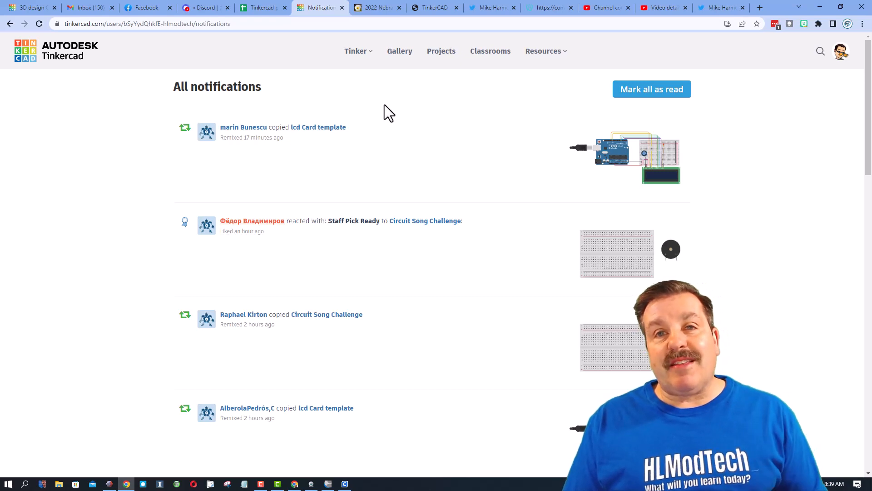
mouse_move(397, 104)
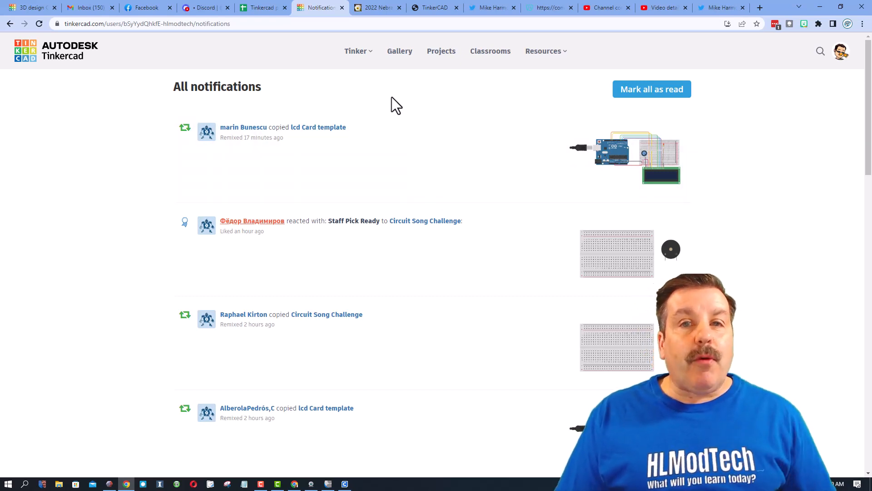
Sort the Community gallery by Recent and open the Fall Contest design by Shining Dream.
click(400, 51)
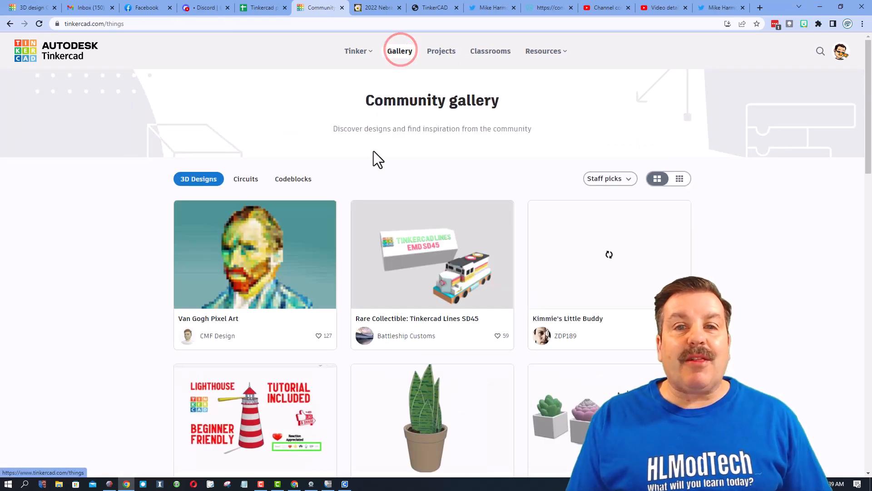
scroll(down, 3)
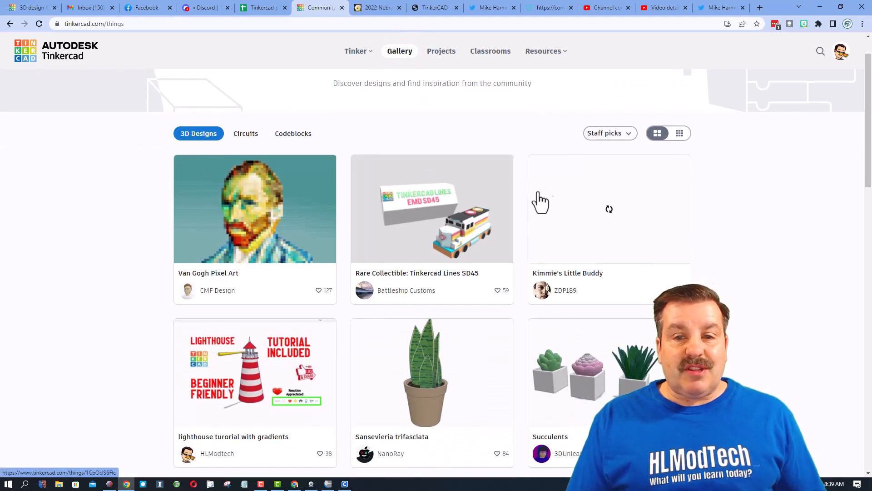
scroll(down, 3)
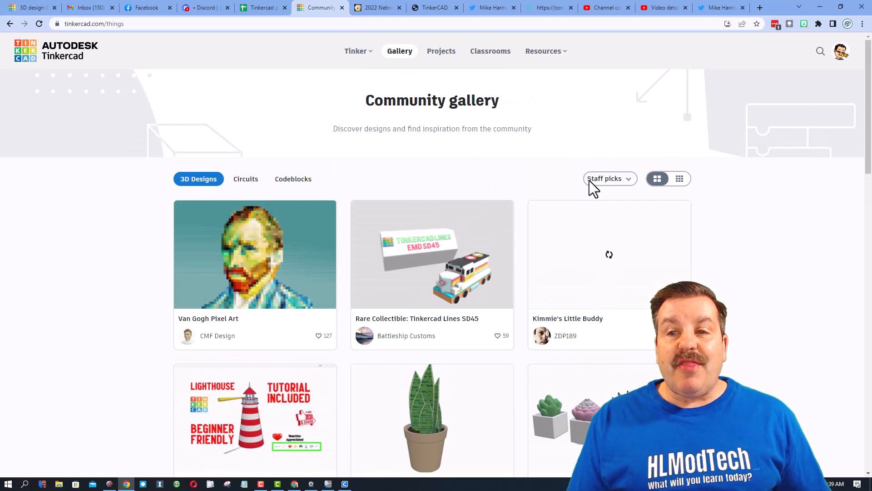
click(609, 178)
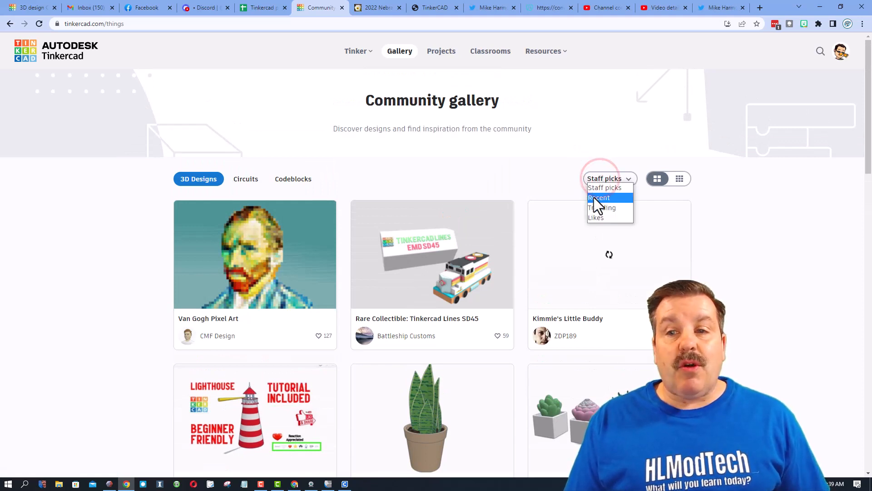
click(599, 198)
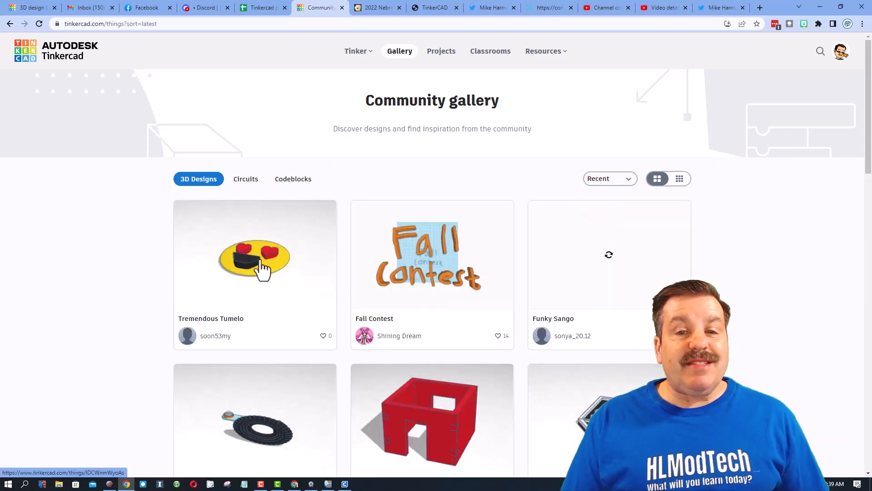
mouse_move(591, 244)
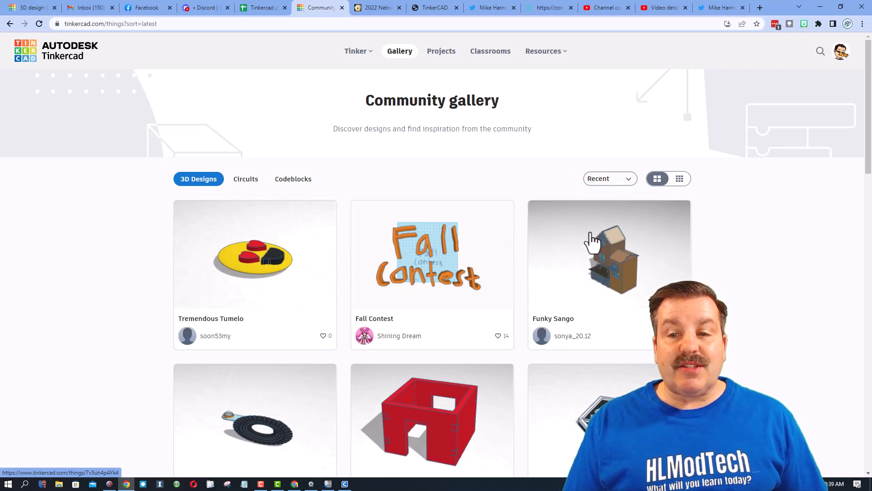
click(609, 258)
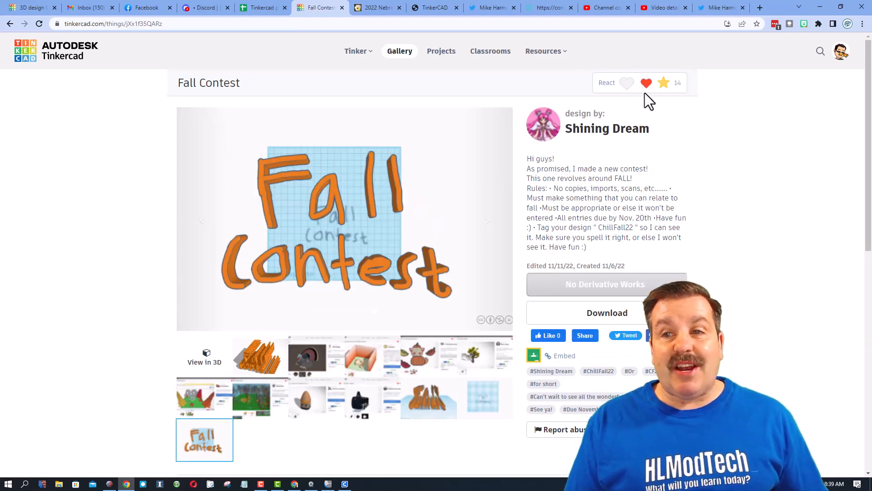
Check Fall Contest's reactions, then return to the gallery's compact grid of recent designs.
click(626, 83)
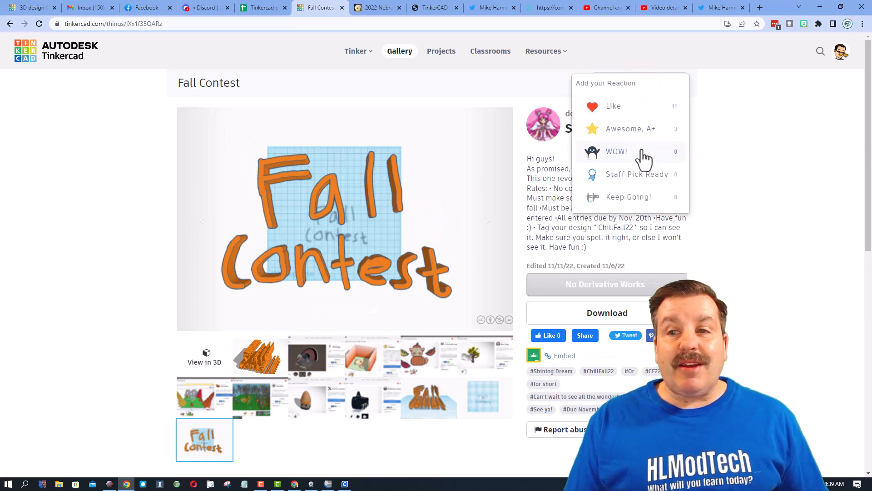
click(617, 151)
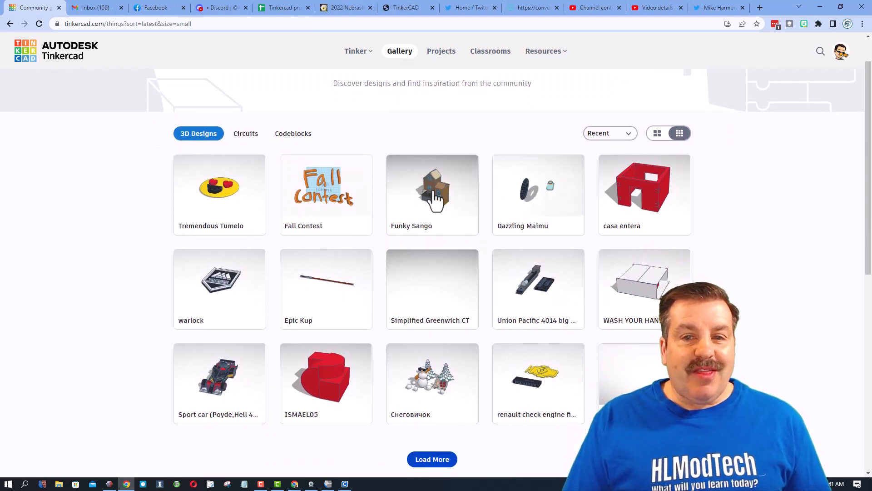
click(440, 193)
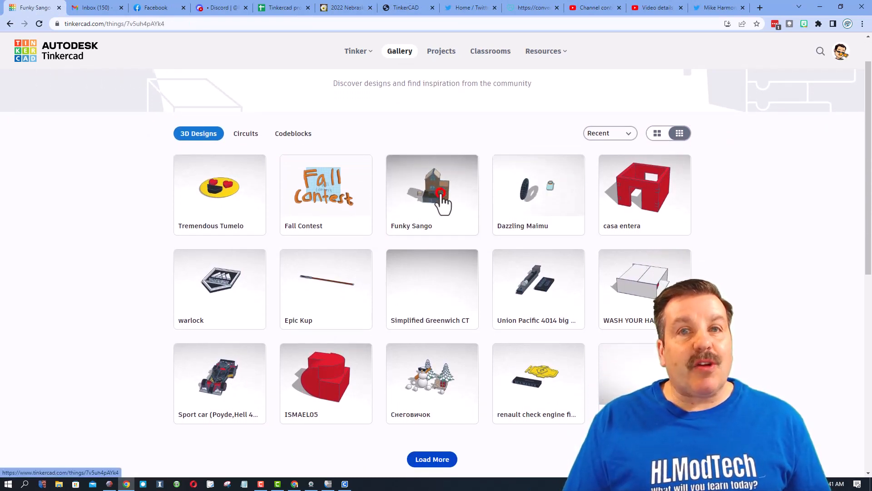
click(440, 193)
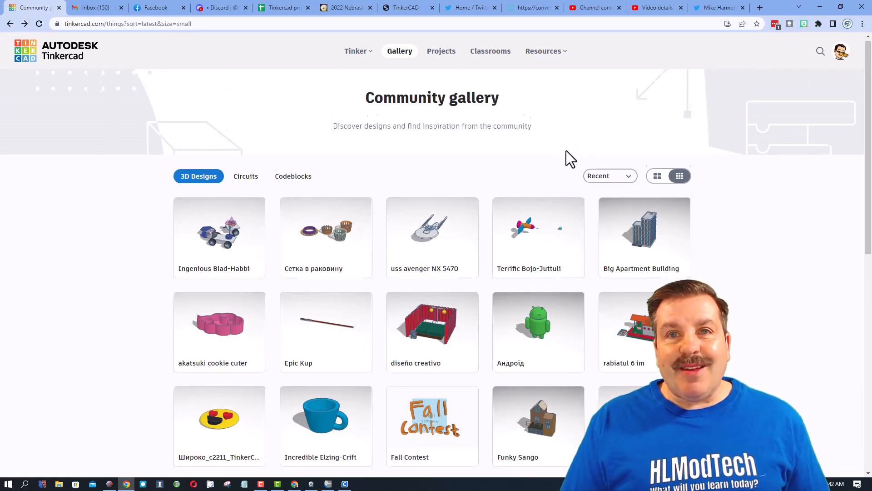
Give Ingenious Blad-Habbi a WOW reaction and view its model in 3D.
scroll(down, 3)
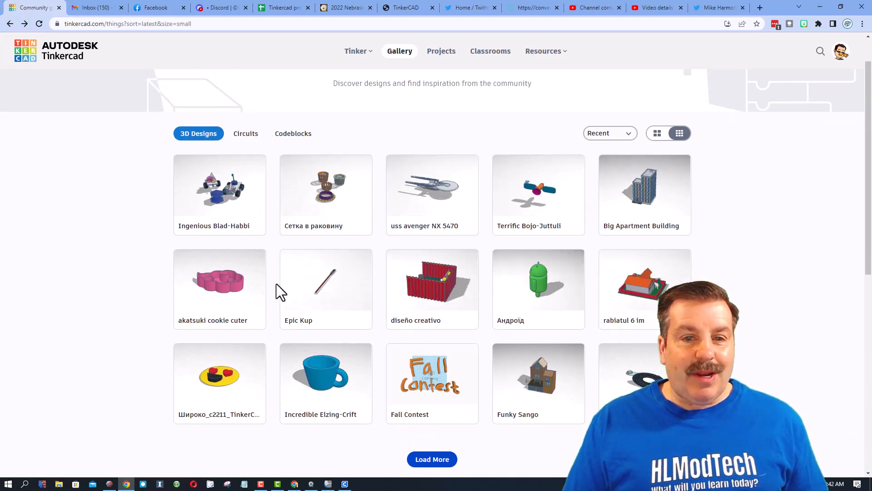
click(219, 186)
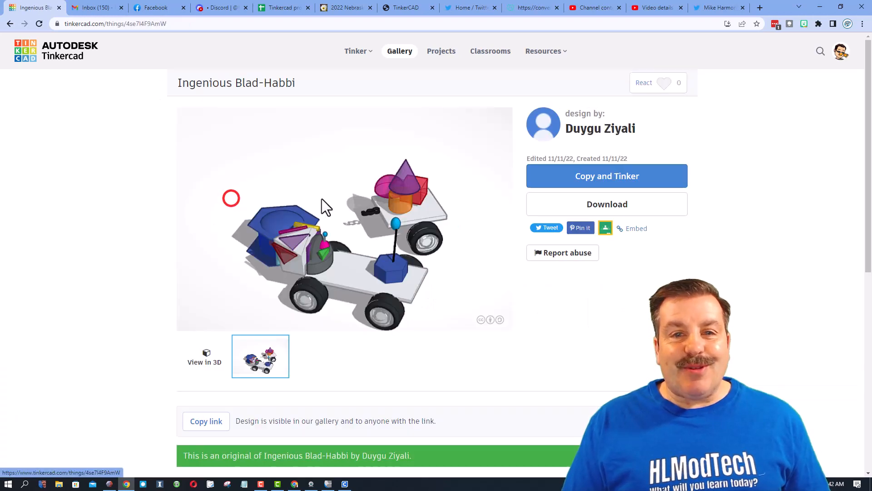
click(658, 82)
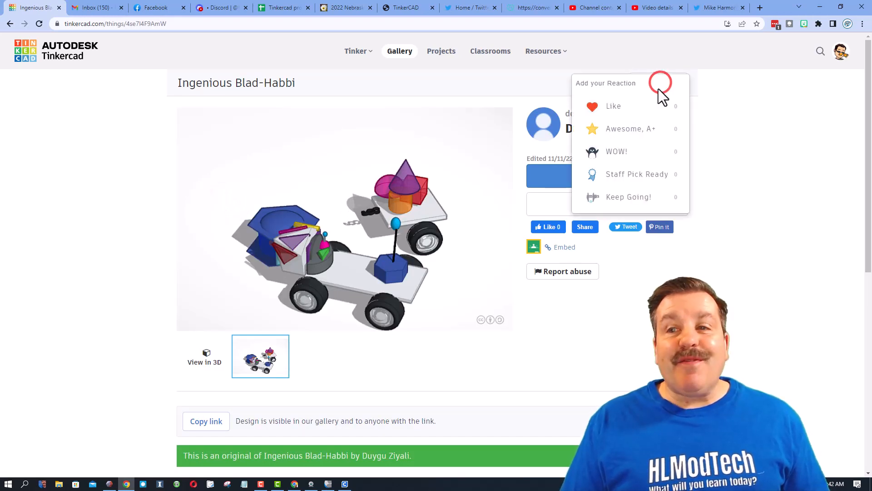
click(592, 152)
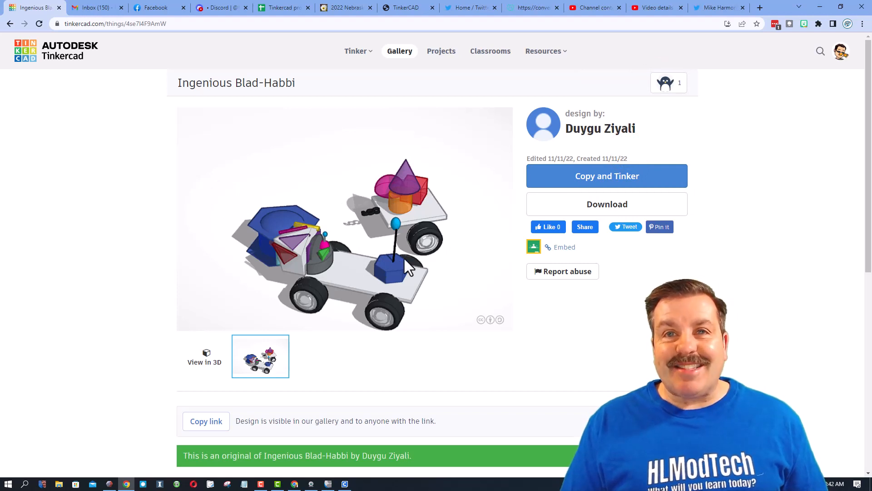
click(205, 357)
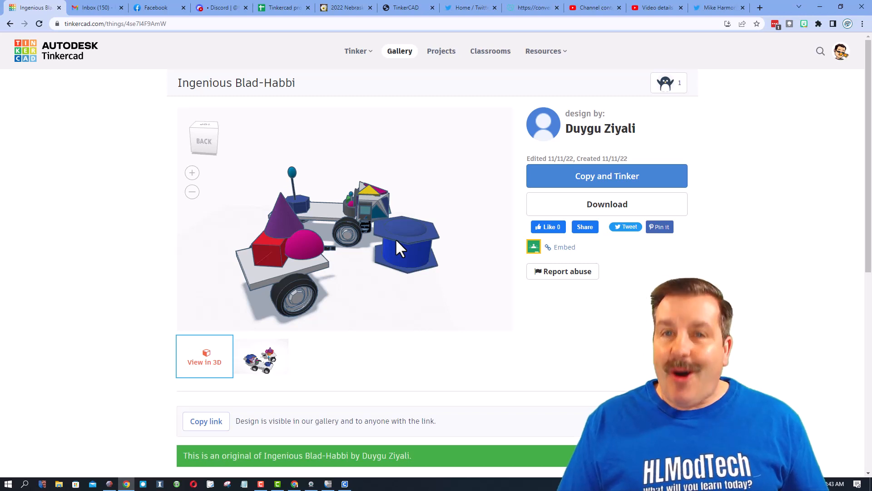
Sort the gallery by Likes, peek at the Carnival Glory cruise ship, then open The Tinker Dragon Rises.
click(400, 51)
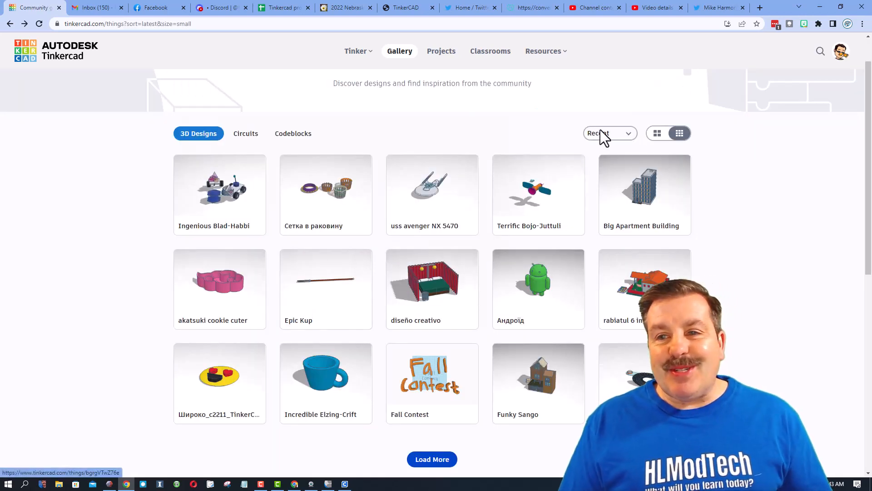
click(610, 132)
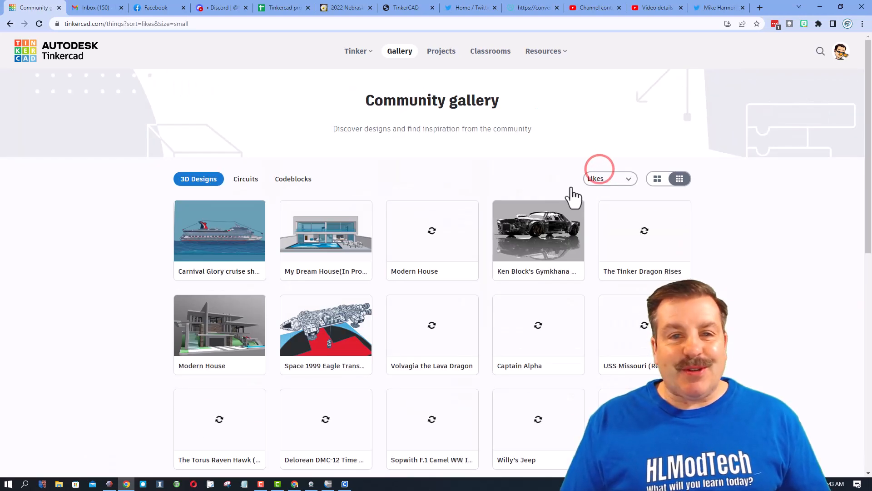
scroll(down, 3)
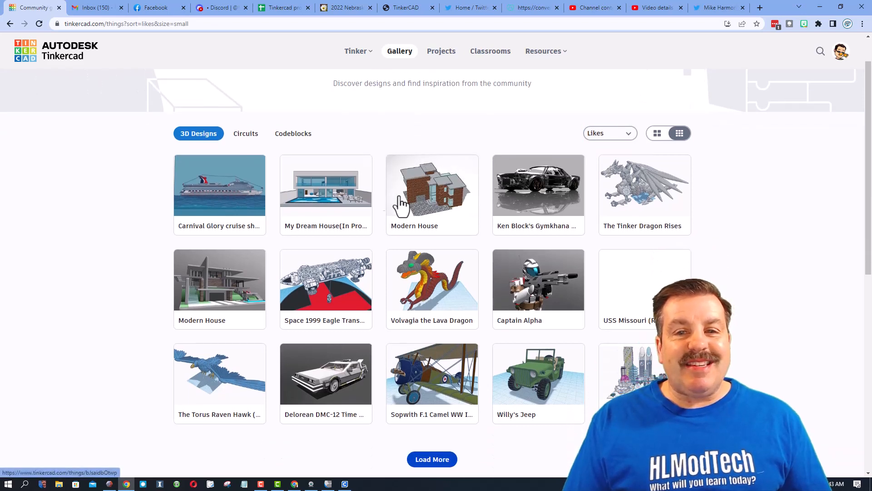
mouse_move(662, 185)
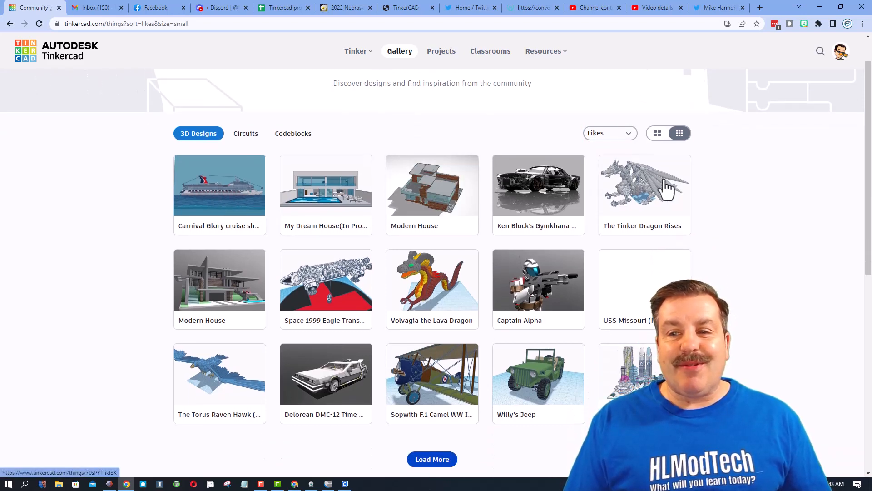
click(219, 185)
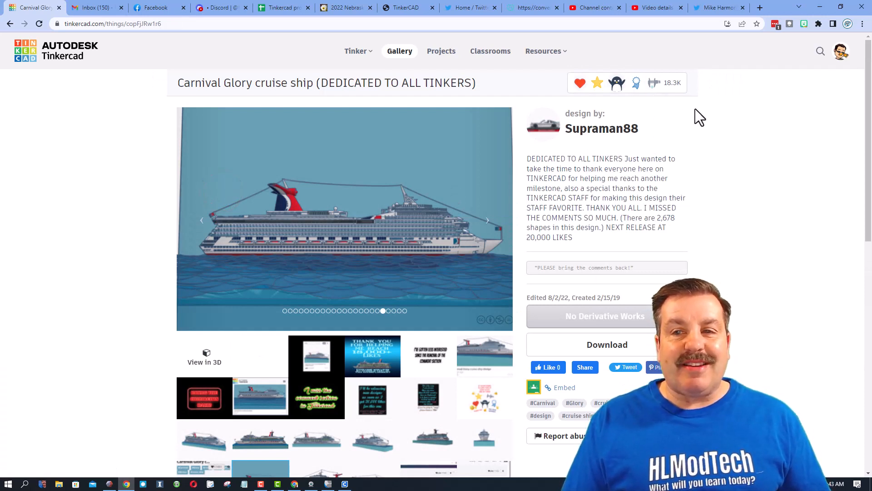
click(9, 24)
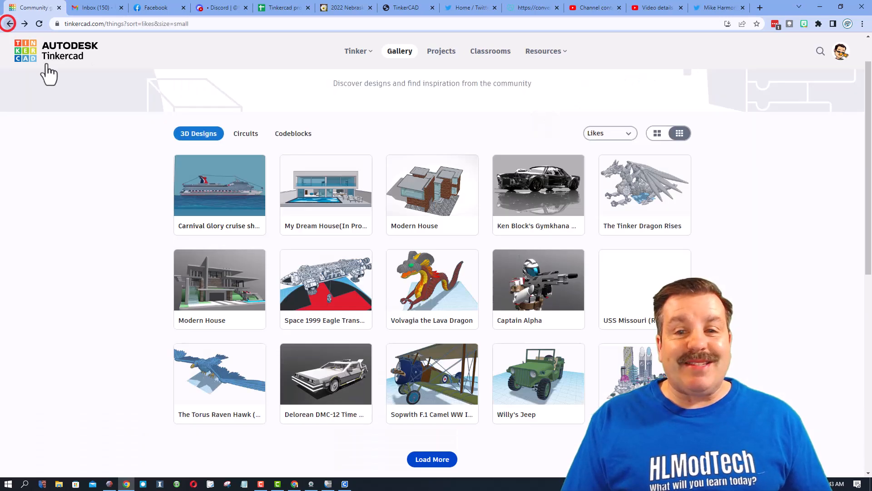
click(645, 186)
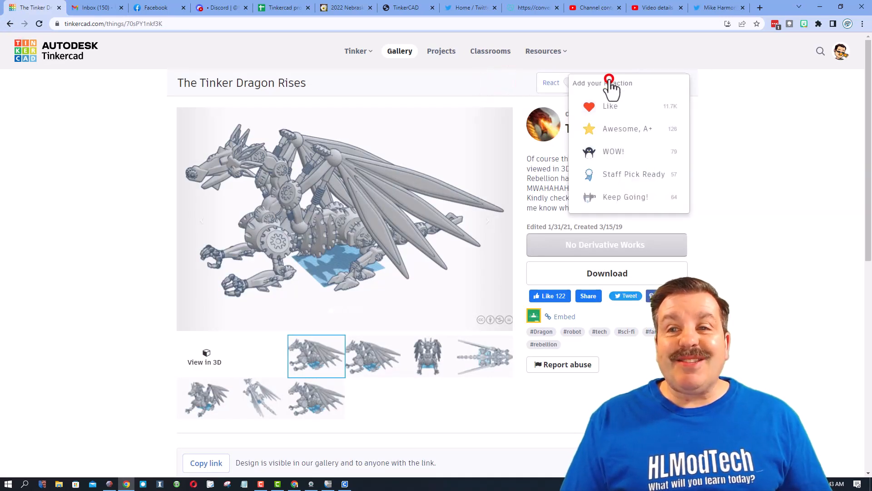
mouse_move(630, 176)
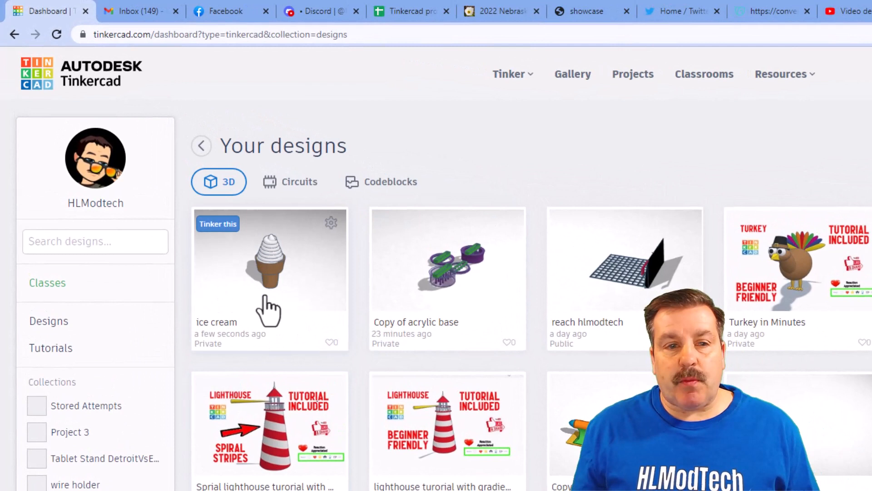
mouse_move(204, 354)
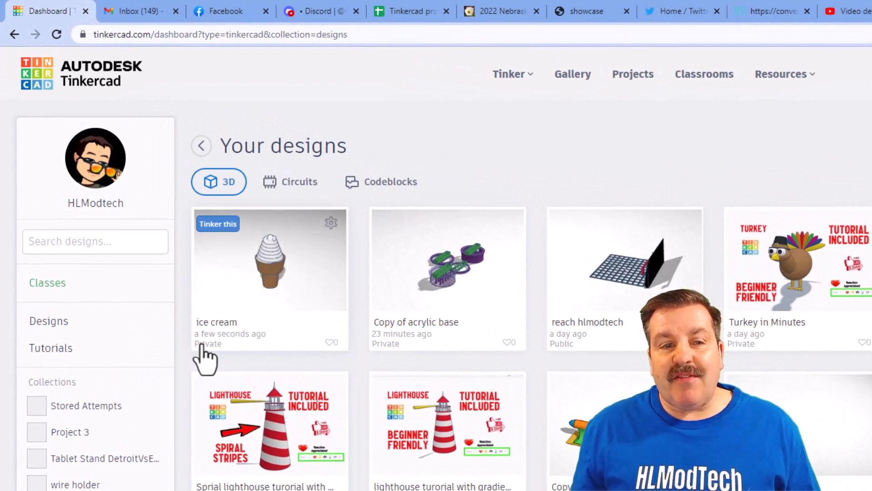
mouse_move(330, 225)
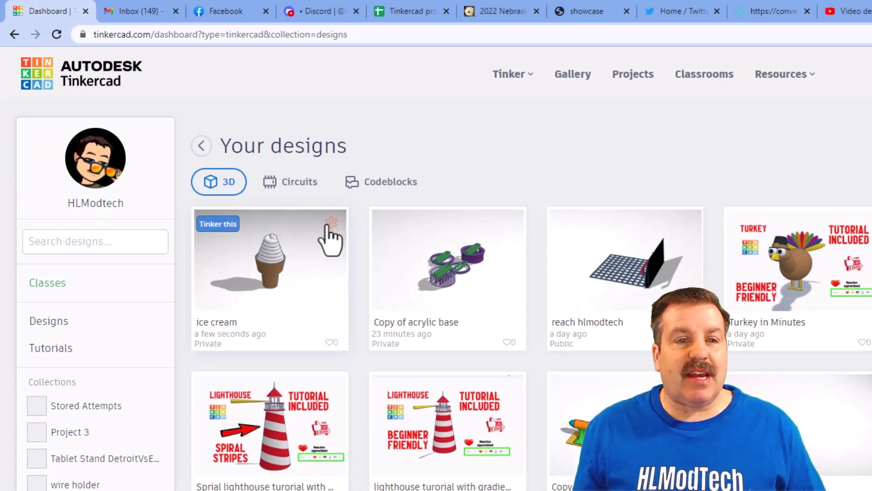
Open the ice cream design's properties and add the 'ice cream' tag.
click(331, 222)
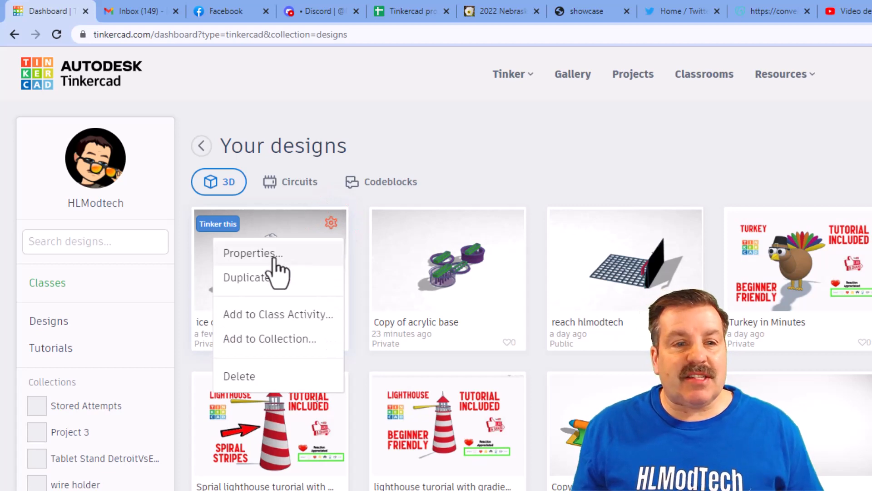
click(251, 253)
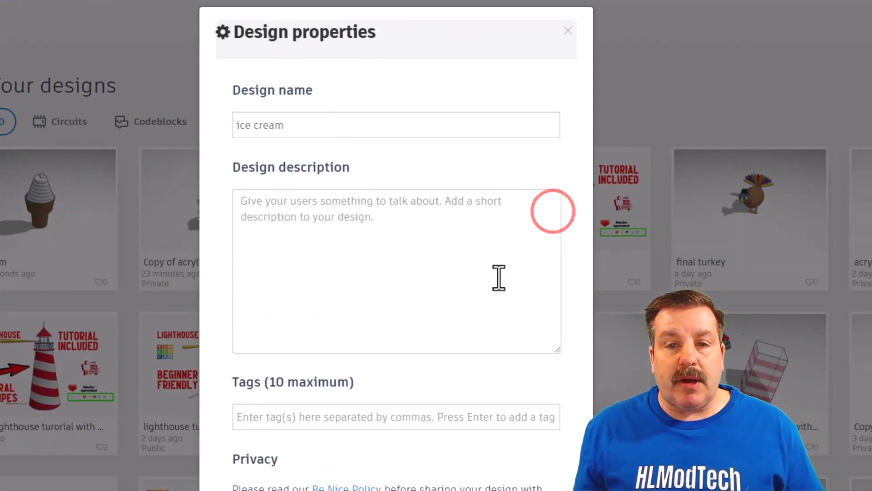
scroll(down, 3)
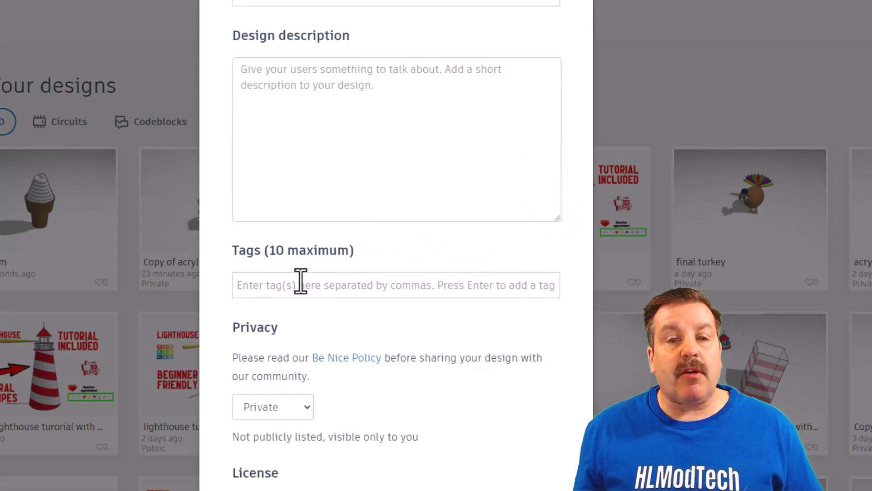
text(ice cream)
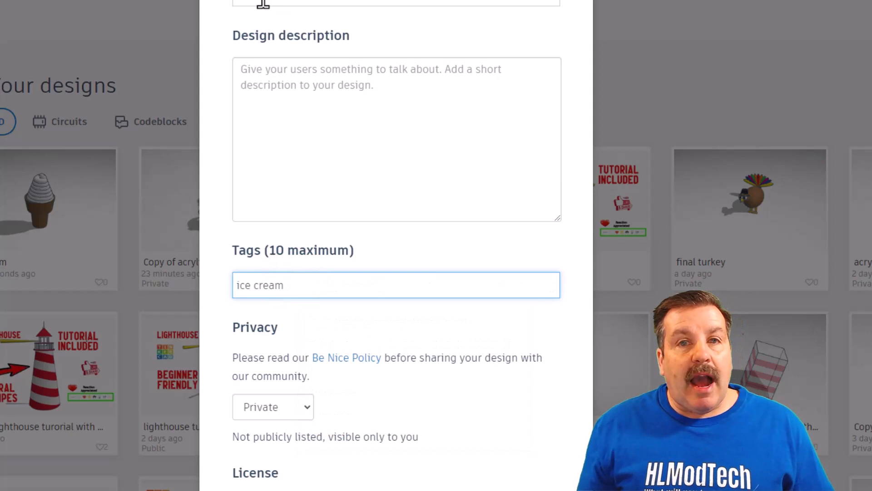
Set privacy to Public with the Attribution-NoDerivs 3.0 licence and save the changes.
click(273, 328)
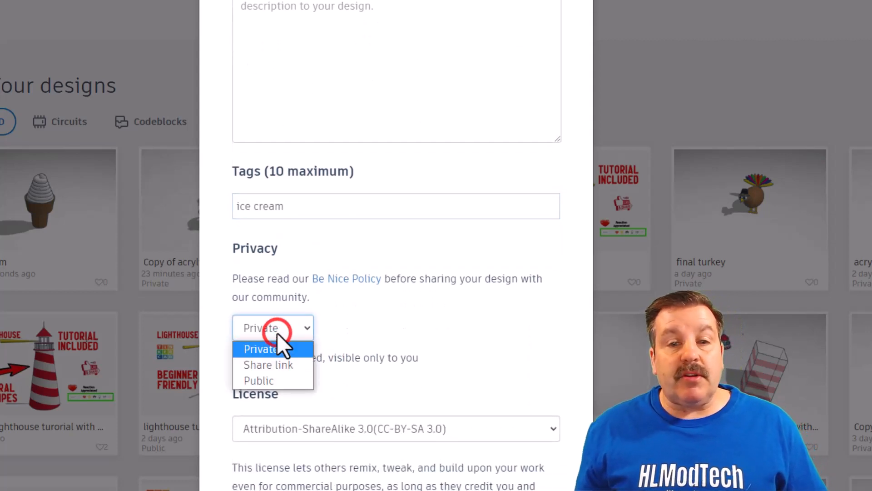
click(258, 380)
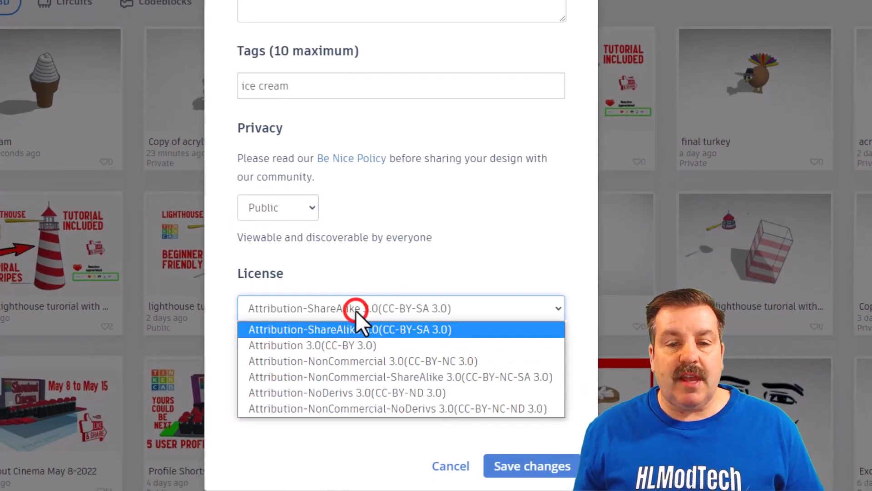
click(345, 392)
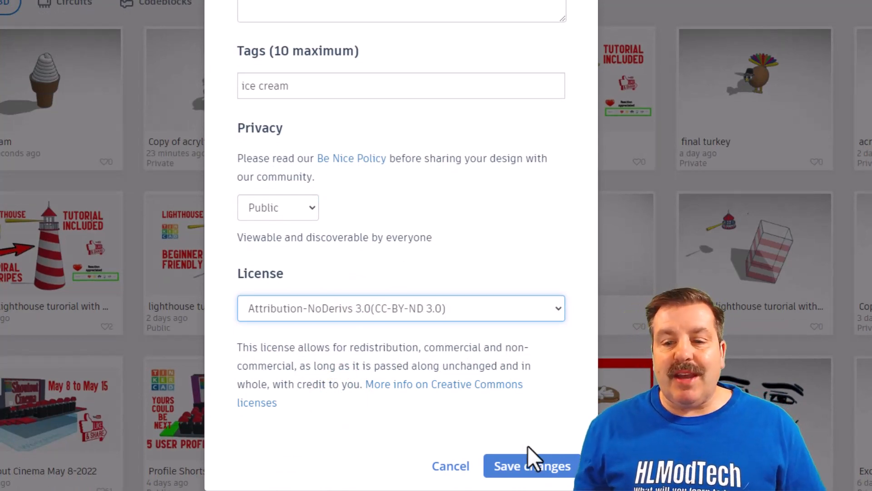
click(531, 465)
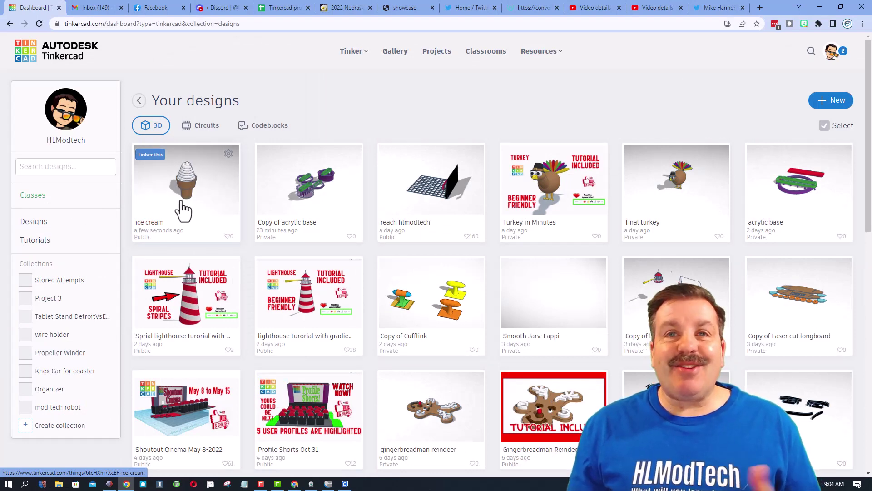
Upload the hlmodtech.com promo picture to the ice cream design's images and close its page.
click(184, 180)
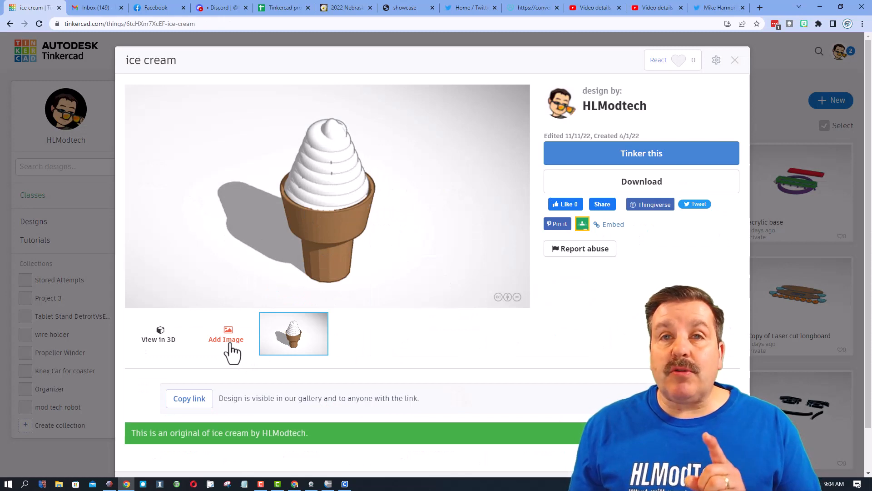
click(225, 334)
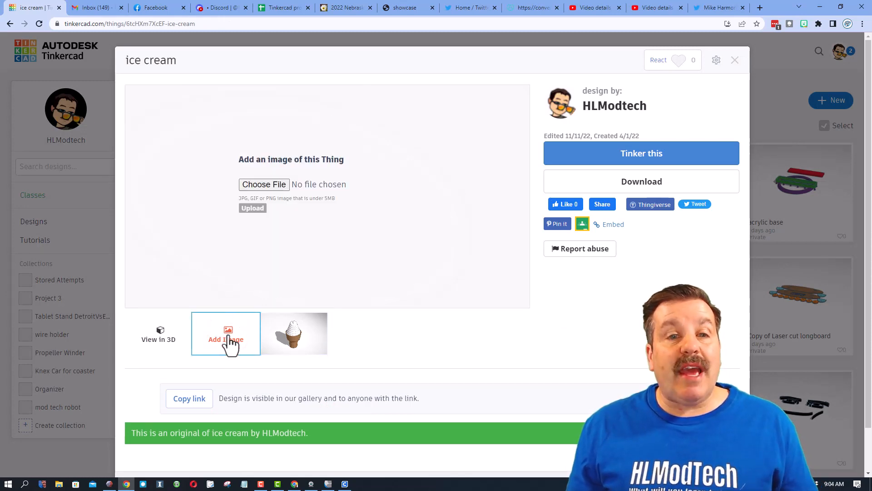
click(260, 185)
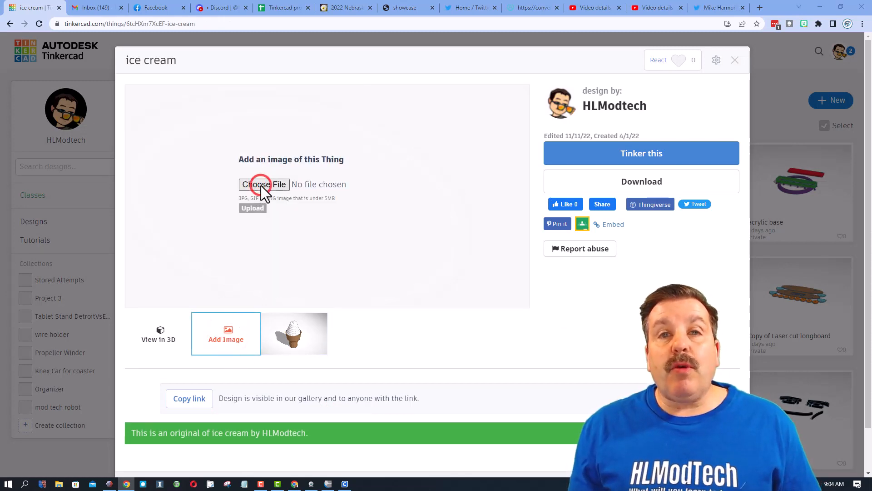
click(264, 184)
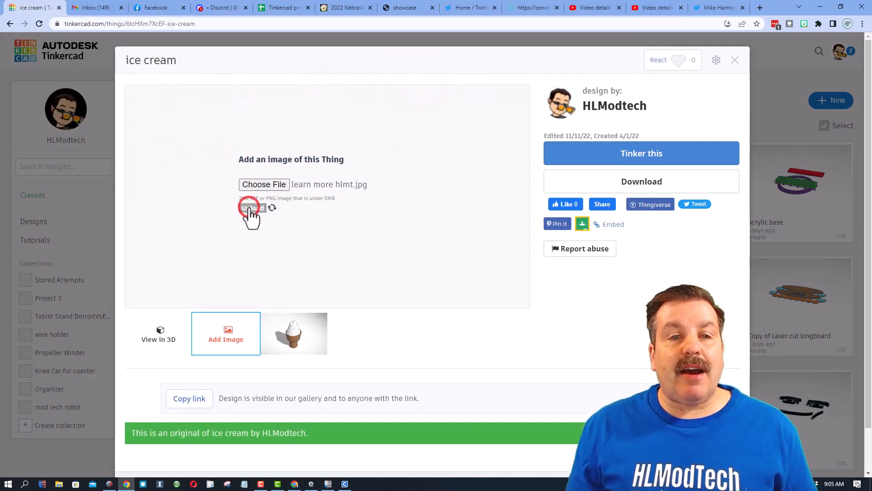
click(360, 333)
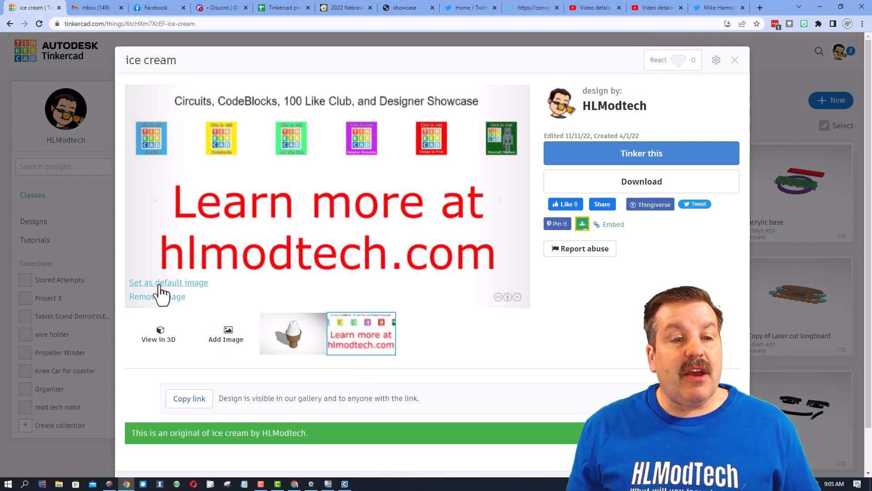
mouse_move(284, 337)
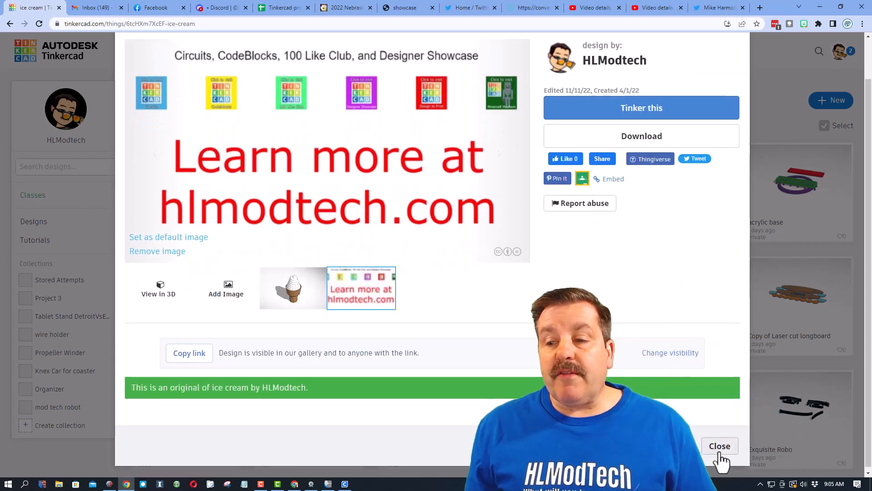
click(720, 445)
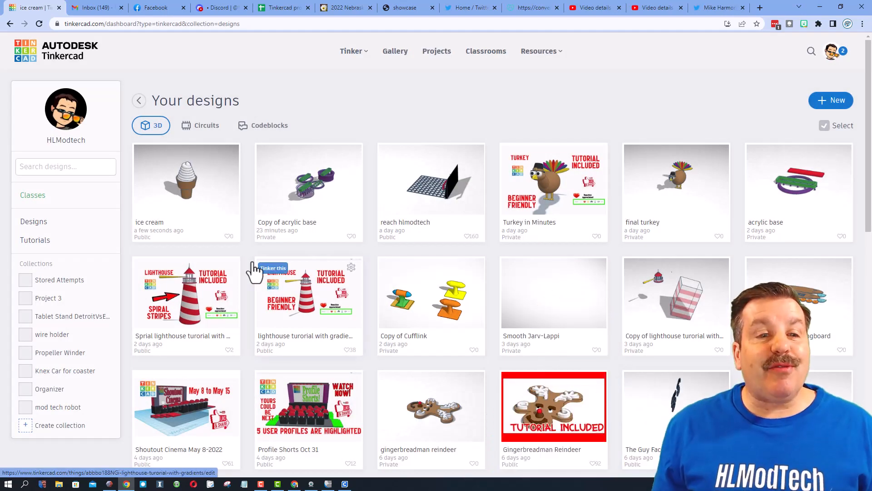
mouse_move(267, 260)
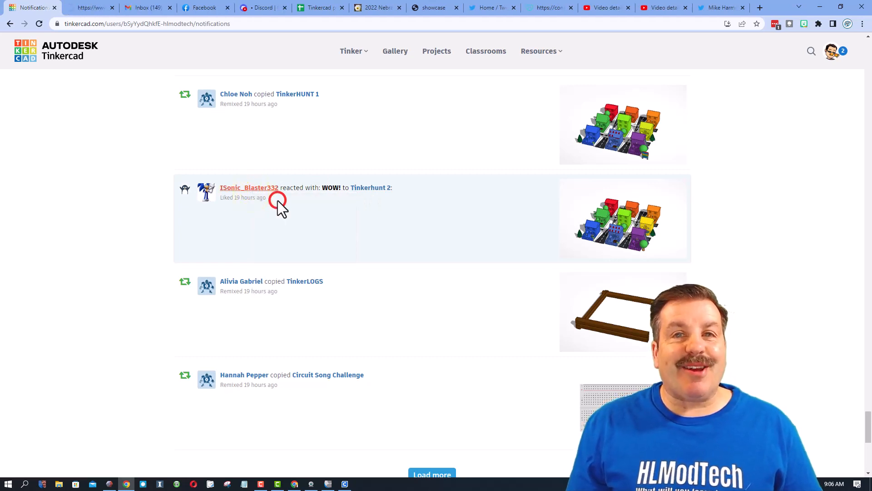
From ISonic_Blaster332's profile, open UPCOMING CITY: Edochzelbia and react with a heart.
click(249, 187)
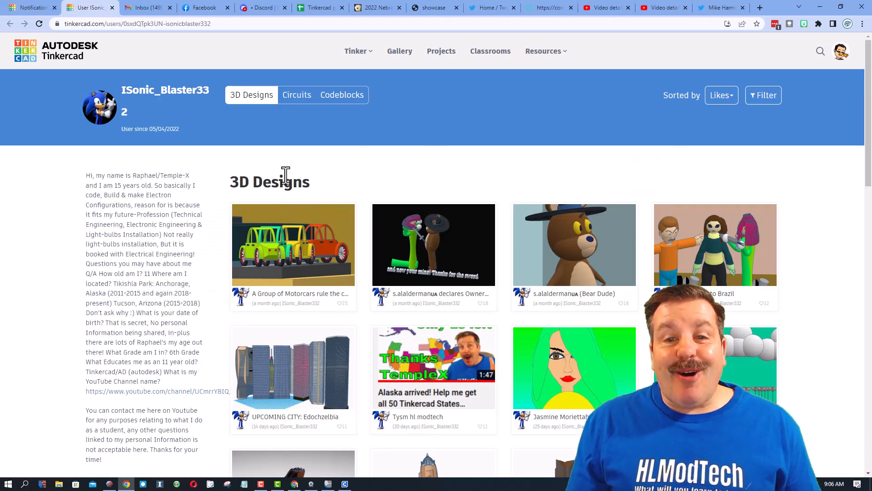
click(721, 96)
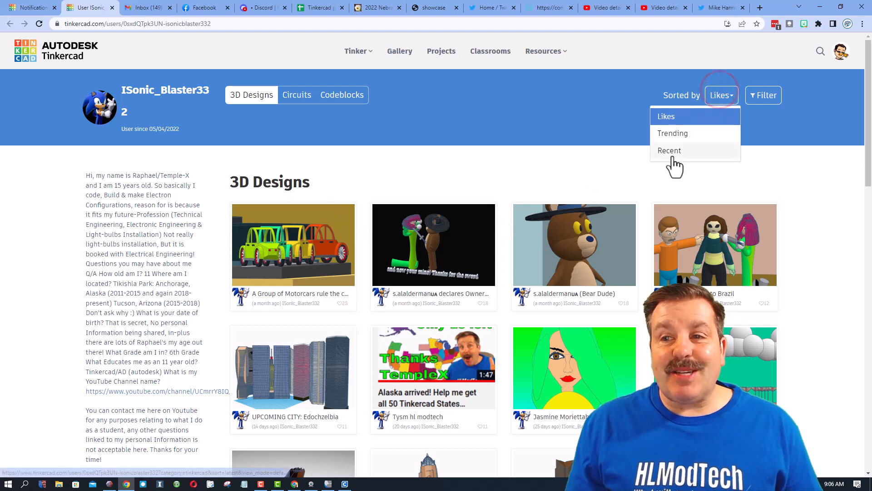
click(293, 371)
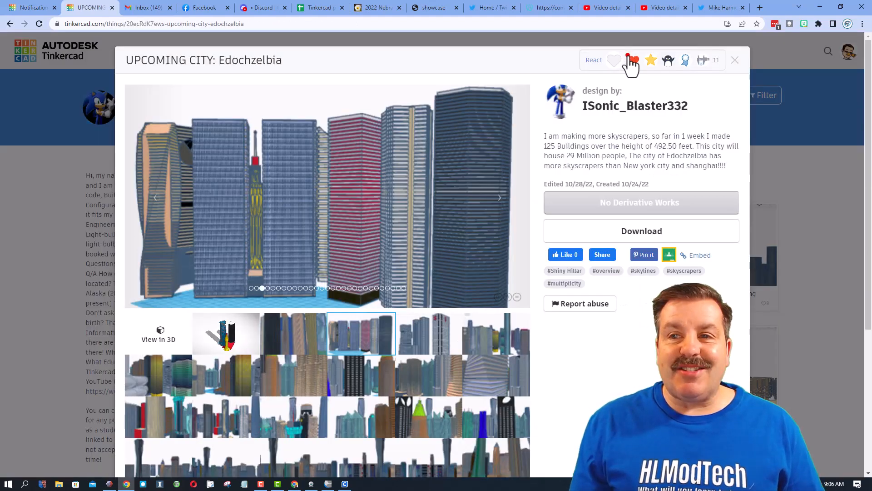
click(628, 60)
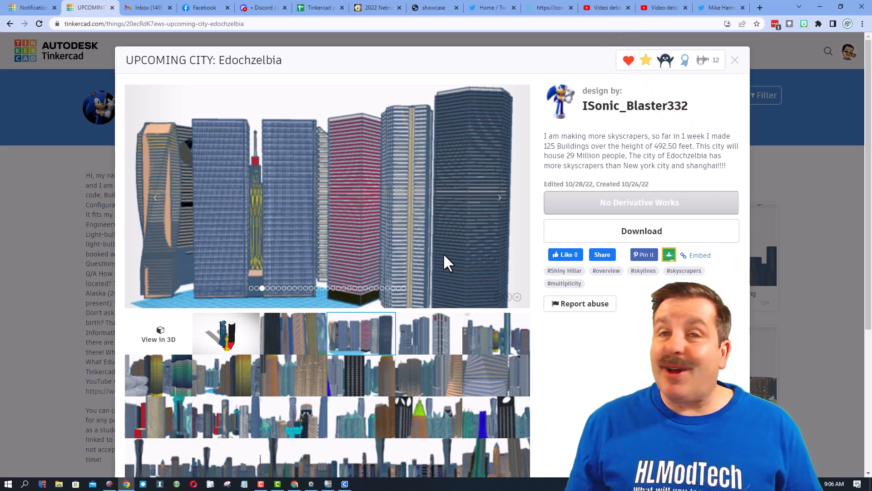
mouse_move(276, 161)
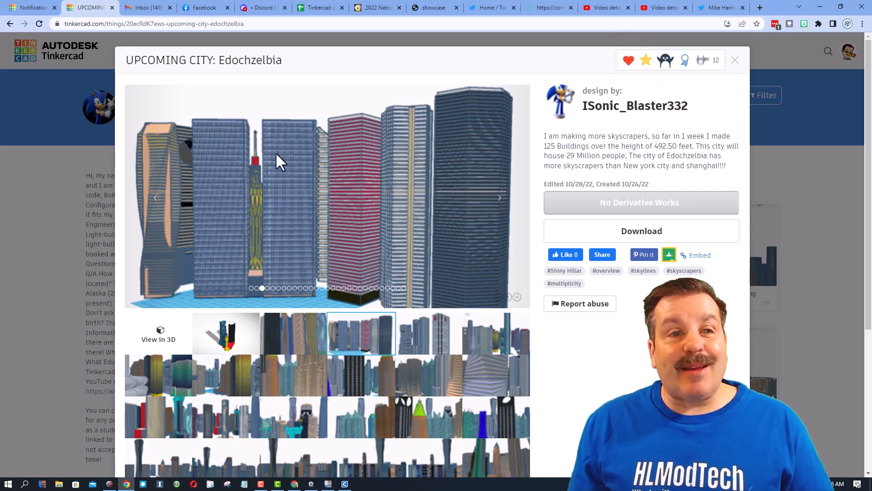
mouse_move(542, 216)
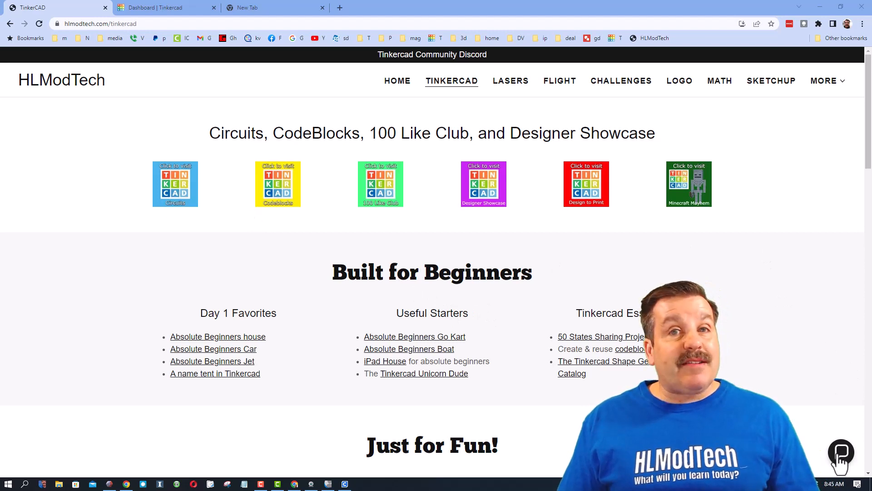
click(841, 453)
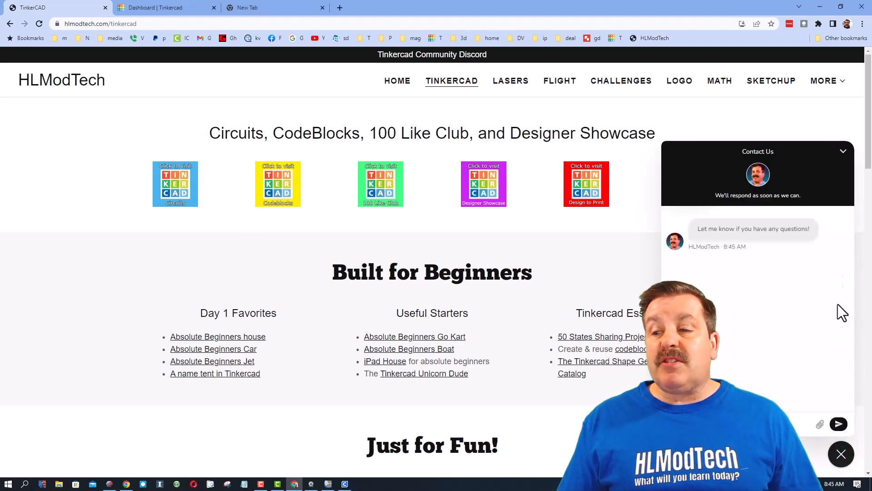
click(841, 453)
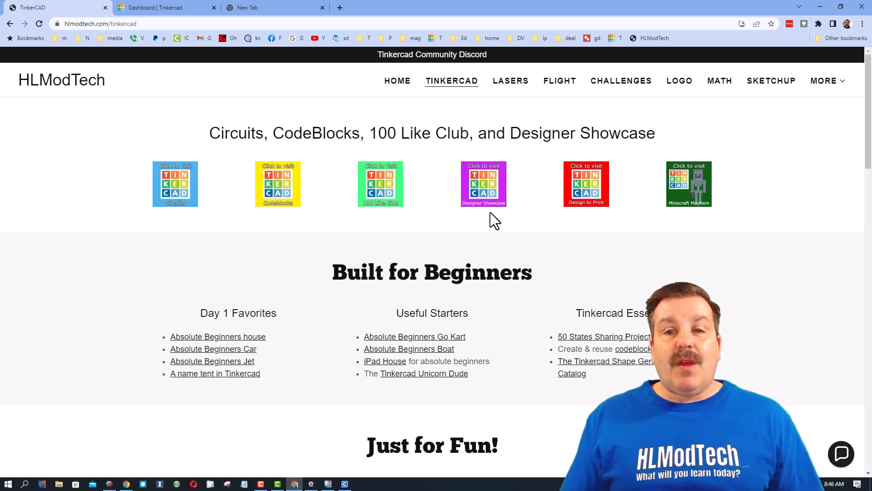
Open HLModTech's Designer Showcase page listing the Designer Directory.
click(484, 183)
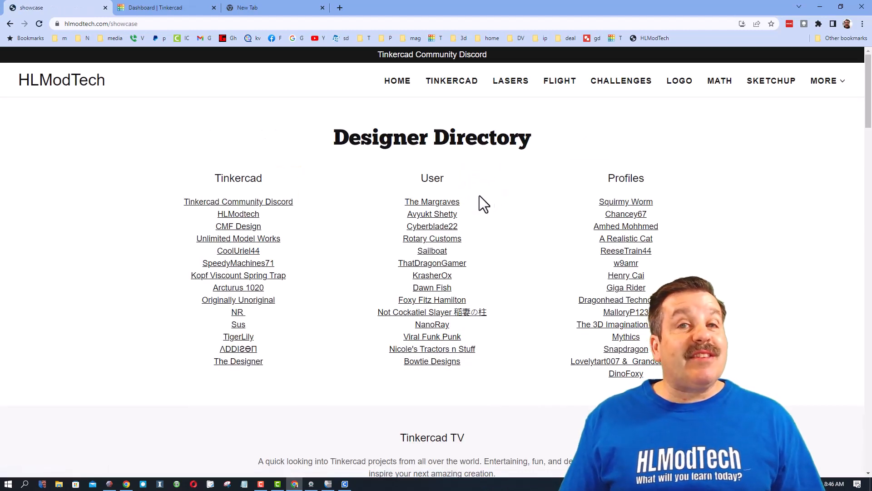
mouse_move(212, 232)
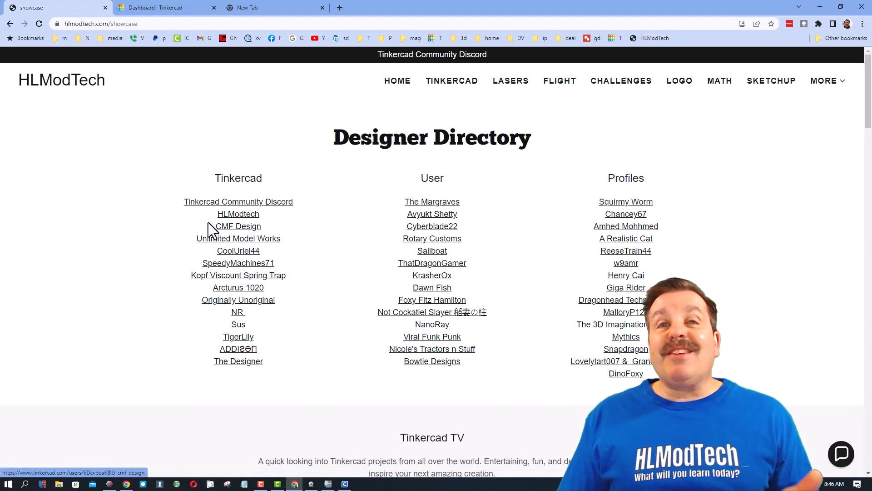
mouse_move(308, 283)
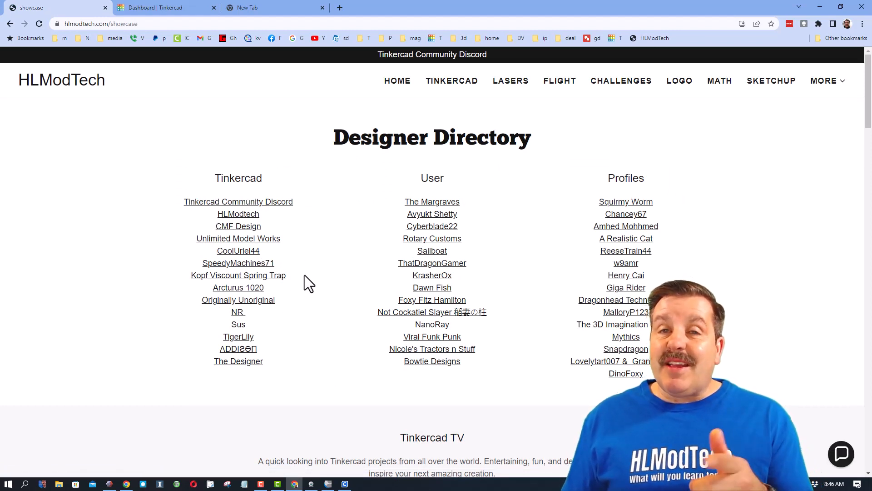